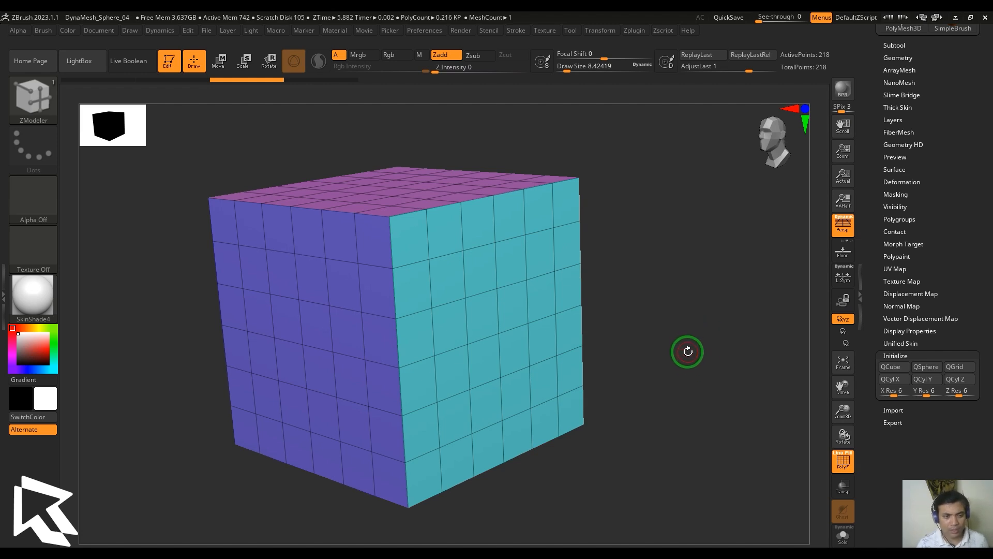
pyautogui.moveTo(684, 347)
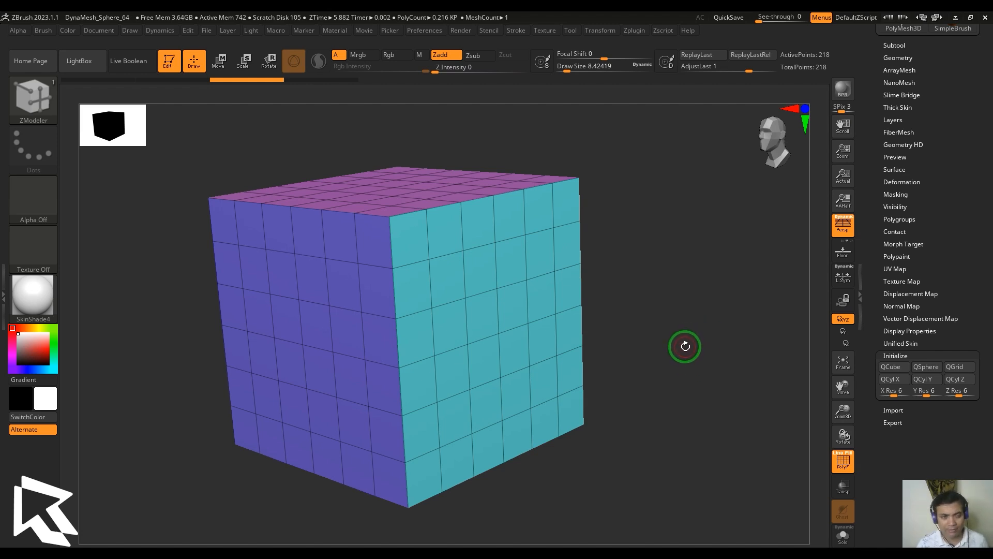
pyautogui.moveTo(716, 343)
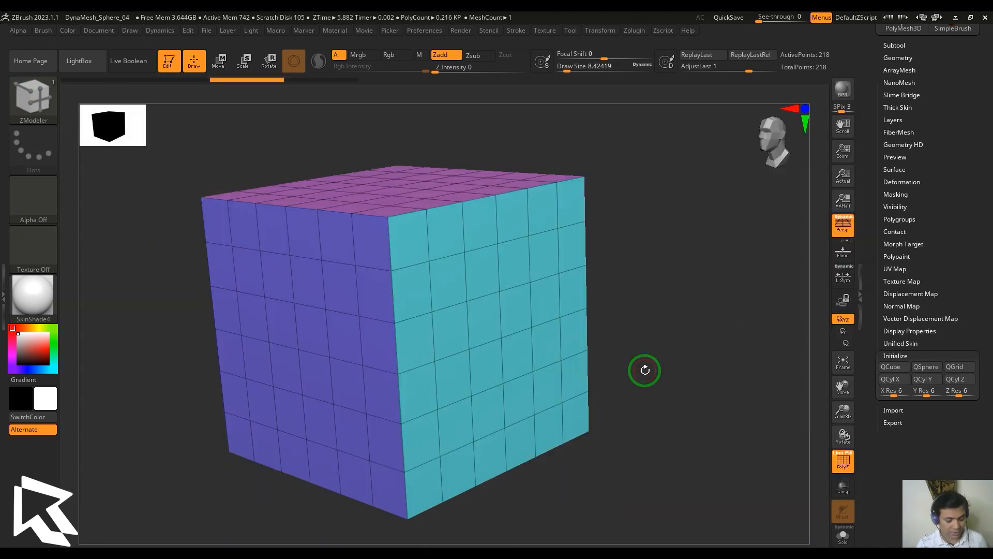
# - Bevel the edge loop between the cube's top and right faces with eight sharp rows
pyautogui.moveTo(644, 371); pyautogui.dragTo(641, 318)
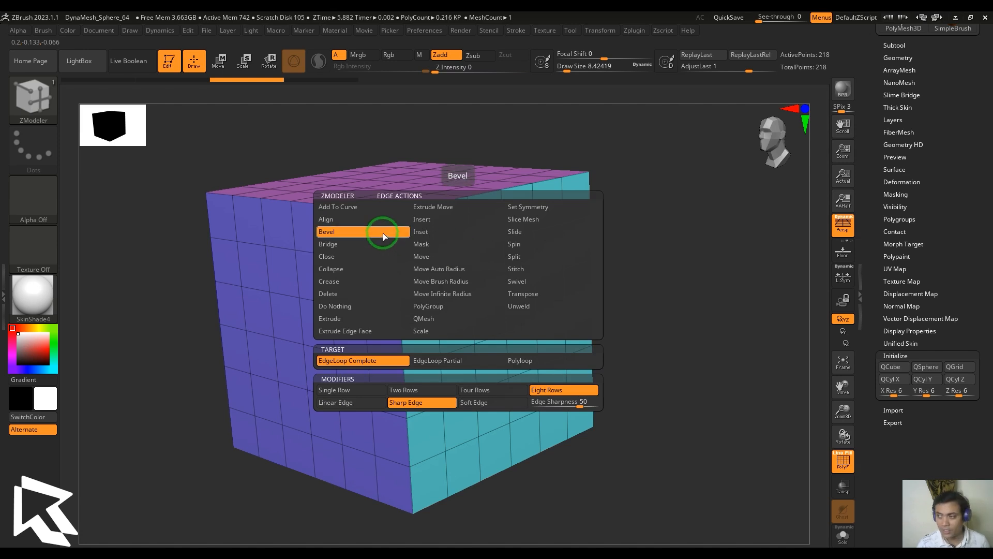
pyautogui.moveTo(457, 331)
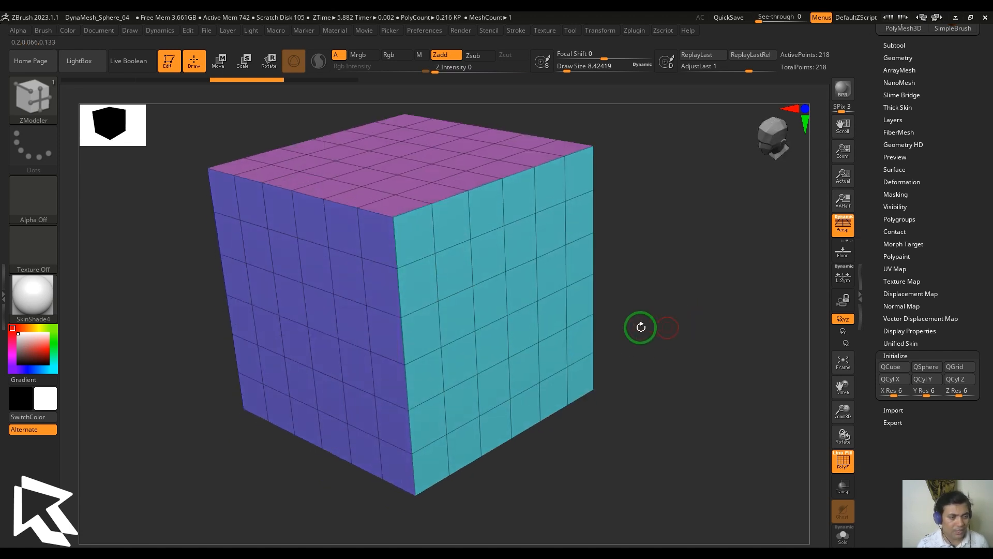
pyautogui.click(407, 227)
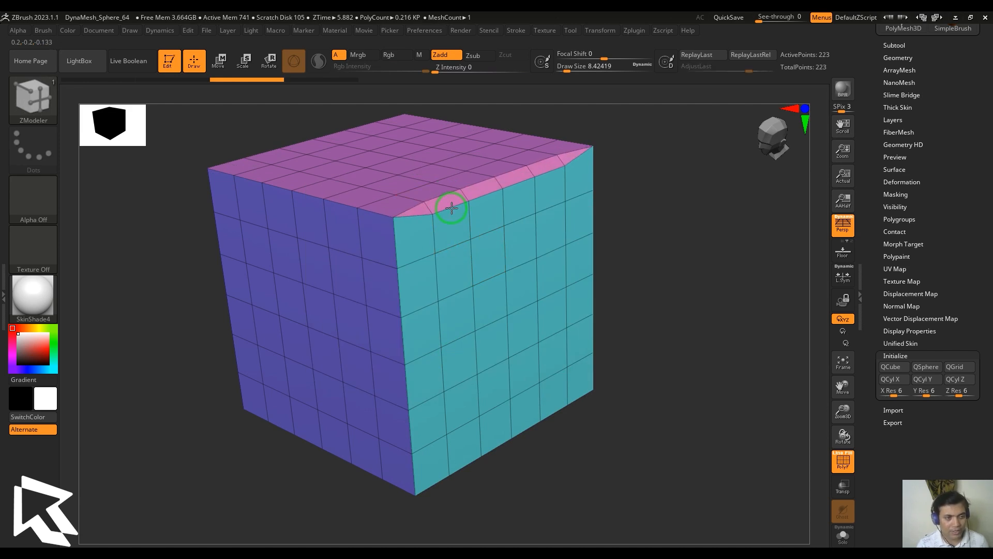
pyautogui.moveTo(451, 208); pyautogui.dragTo(583, 190)
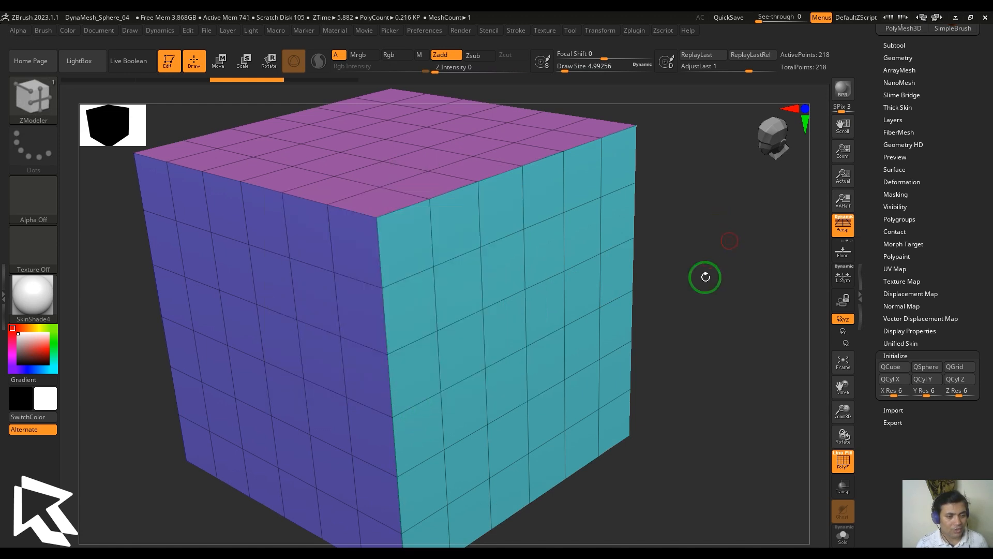
# - Drag out a multi-row bevel along the cube's front vertical edge loop
pyautogui.moveTo(430, 209); pyautogui.dragTo(430, 209)
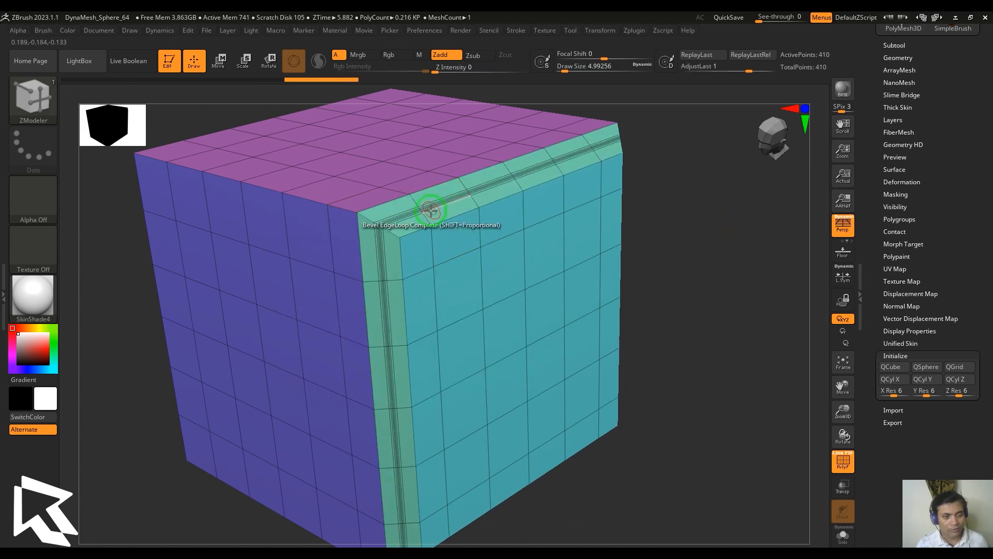
pyautogui.moveTo(430, 210); pyautogui.dragTo(426, 202)
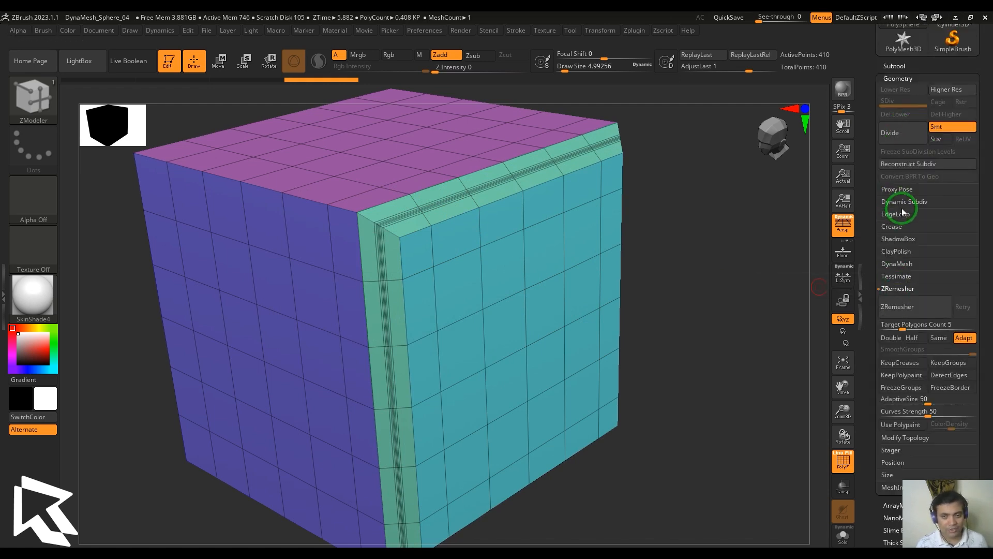
pyautogui.click(906, 202)
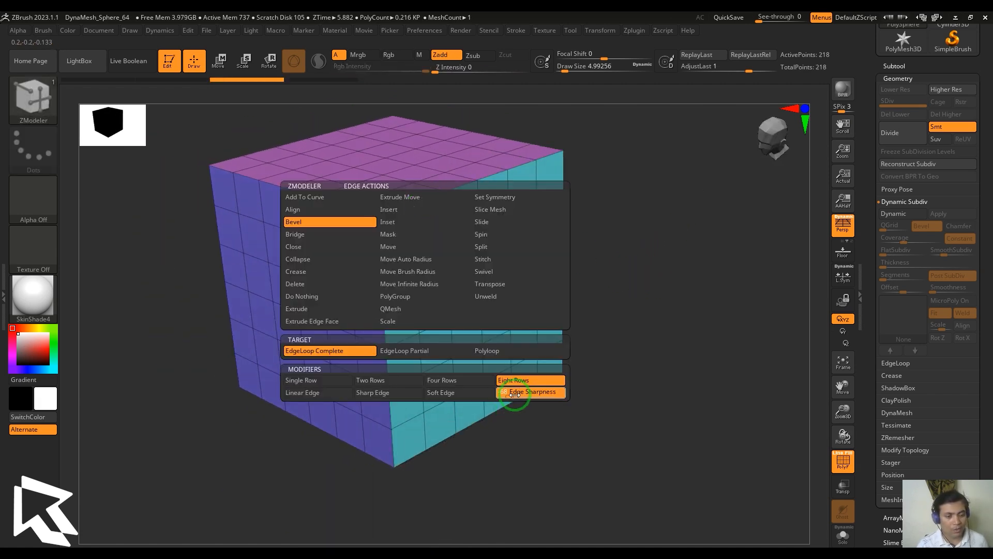
# - Switch the Bevel EdgeLoop Complete, Eight Rows setup to Edge Sharpness
pyautogui.click(532, 392)
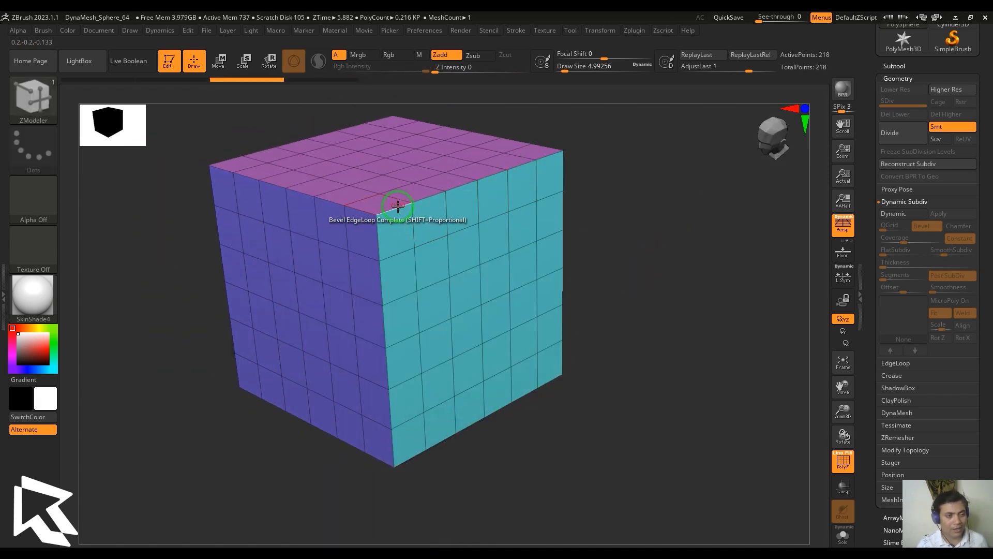